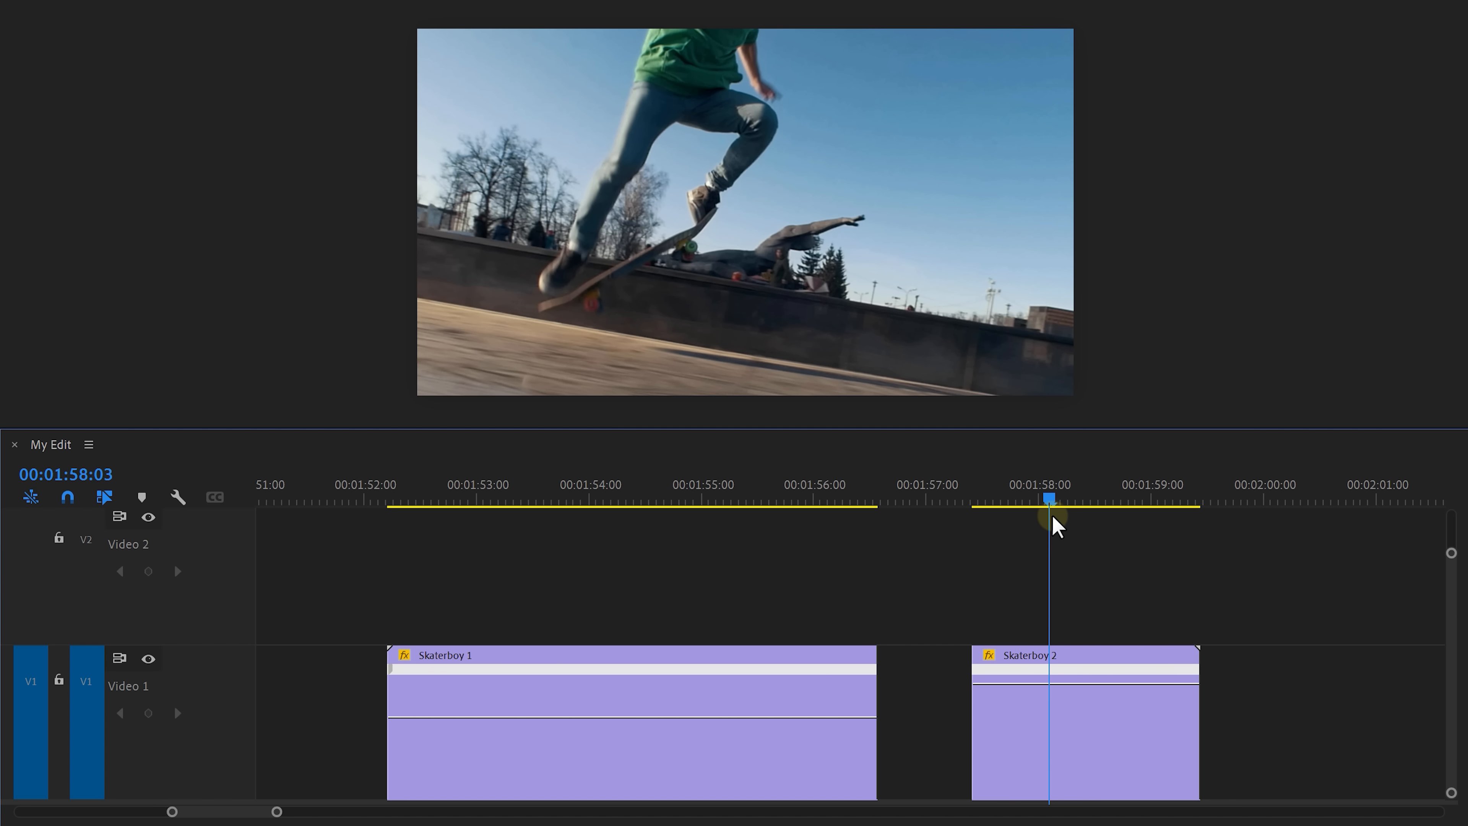
Ramp up the speed at the end of Skaterboy 1 by dragging its Time Remapping band.
{"action": "left_click_drag", "start_coordinate": [1052, 500], "coordinate": [861, 500]}
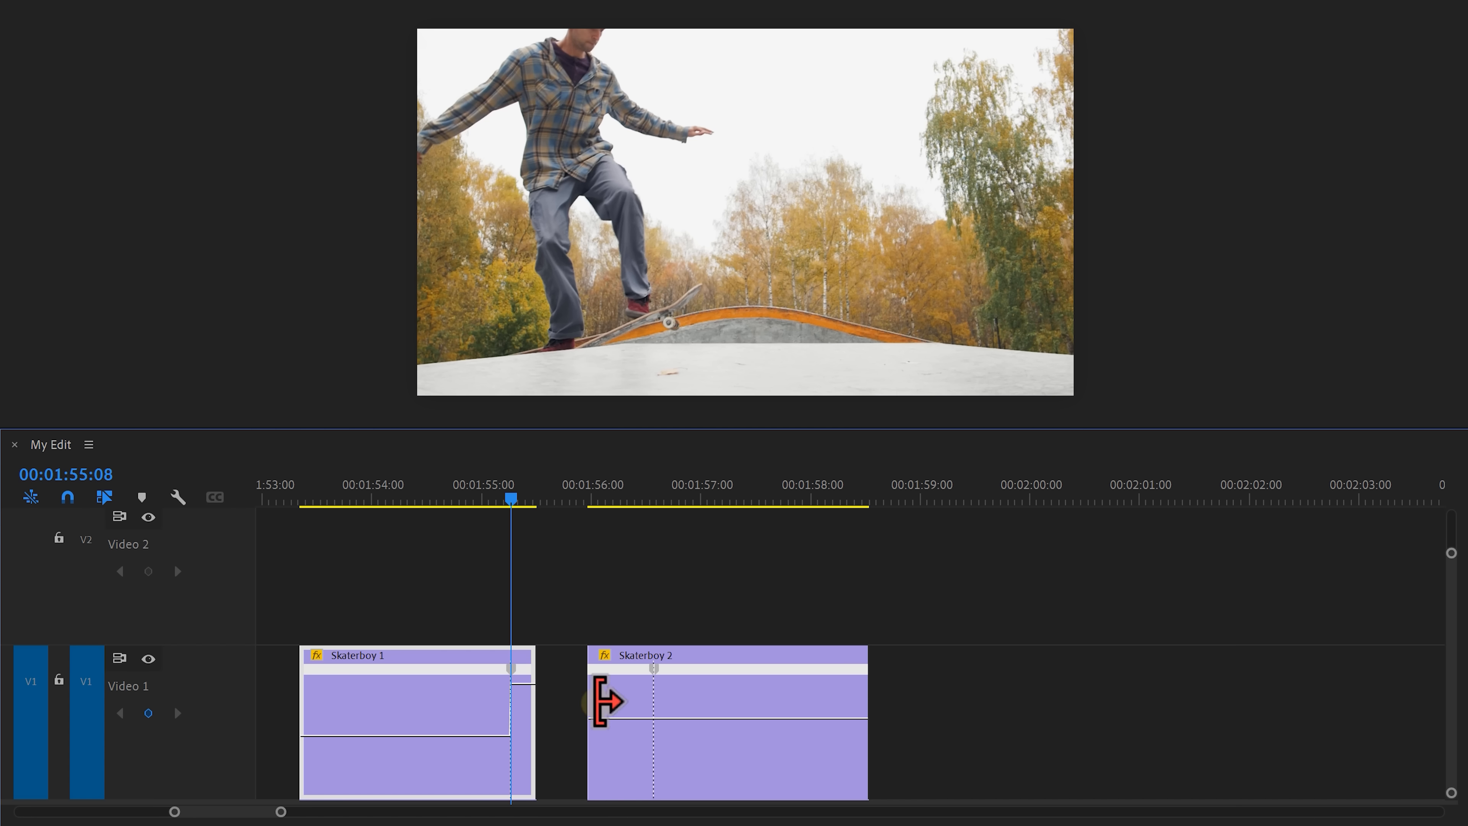
Duplicate both clips onto Video 2 and nest the copies as Nested Sequence 08.
{"action": "left_click_drag", "start_coordinate": [655, 702], "coordinate": [618, 702]}
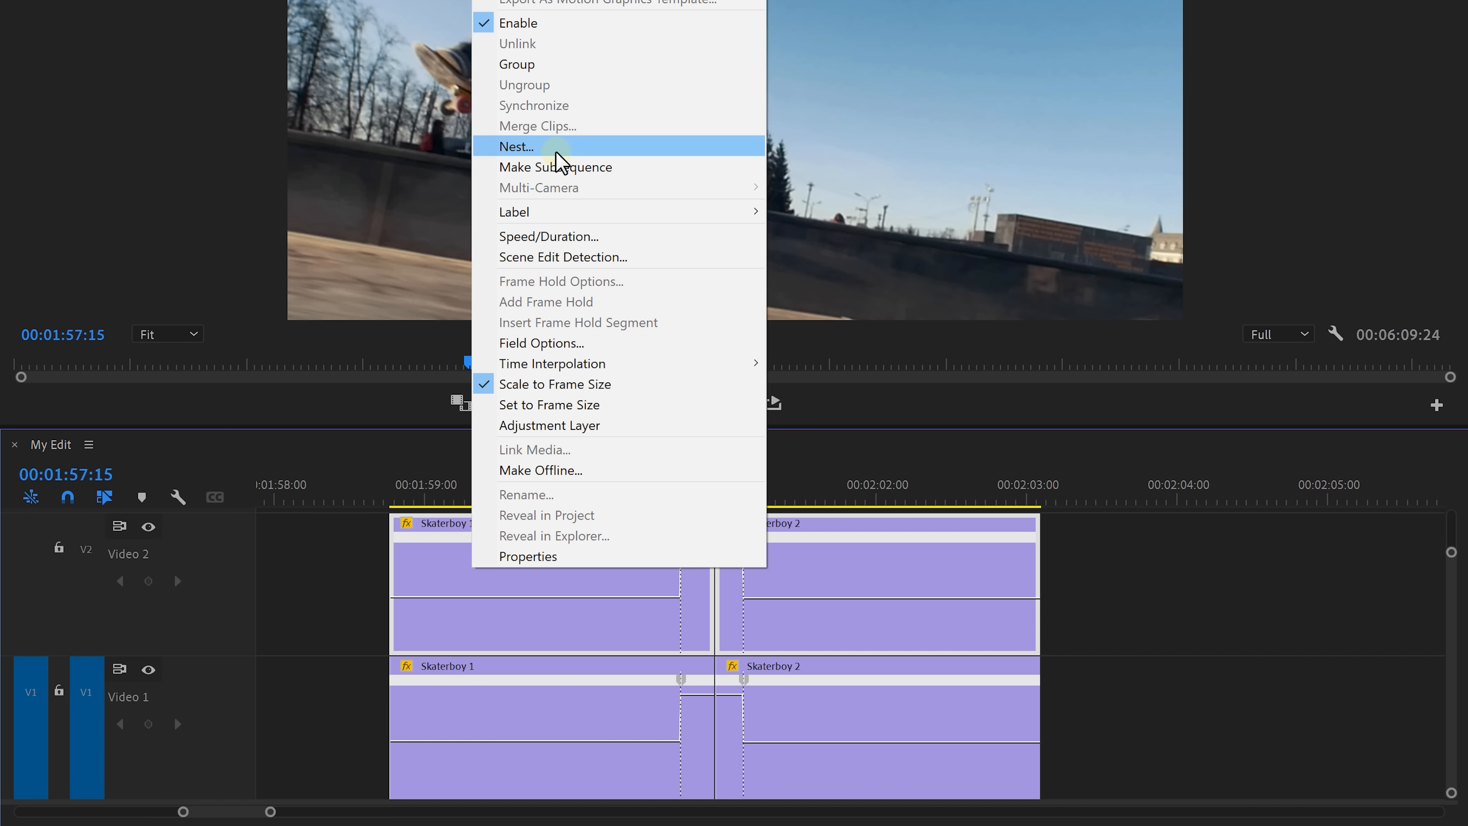
{"action": "left_click", "coordinate": [516, 146]}
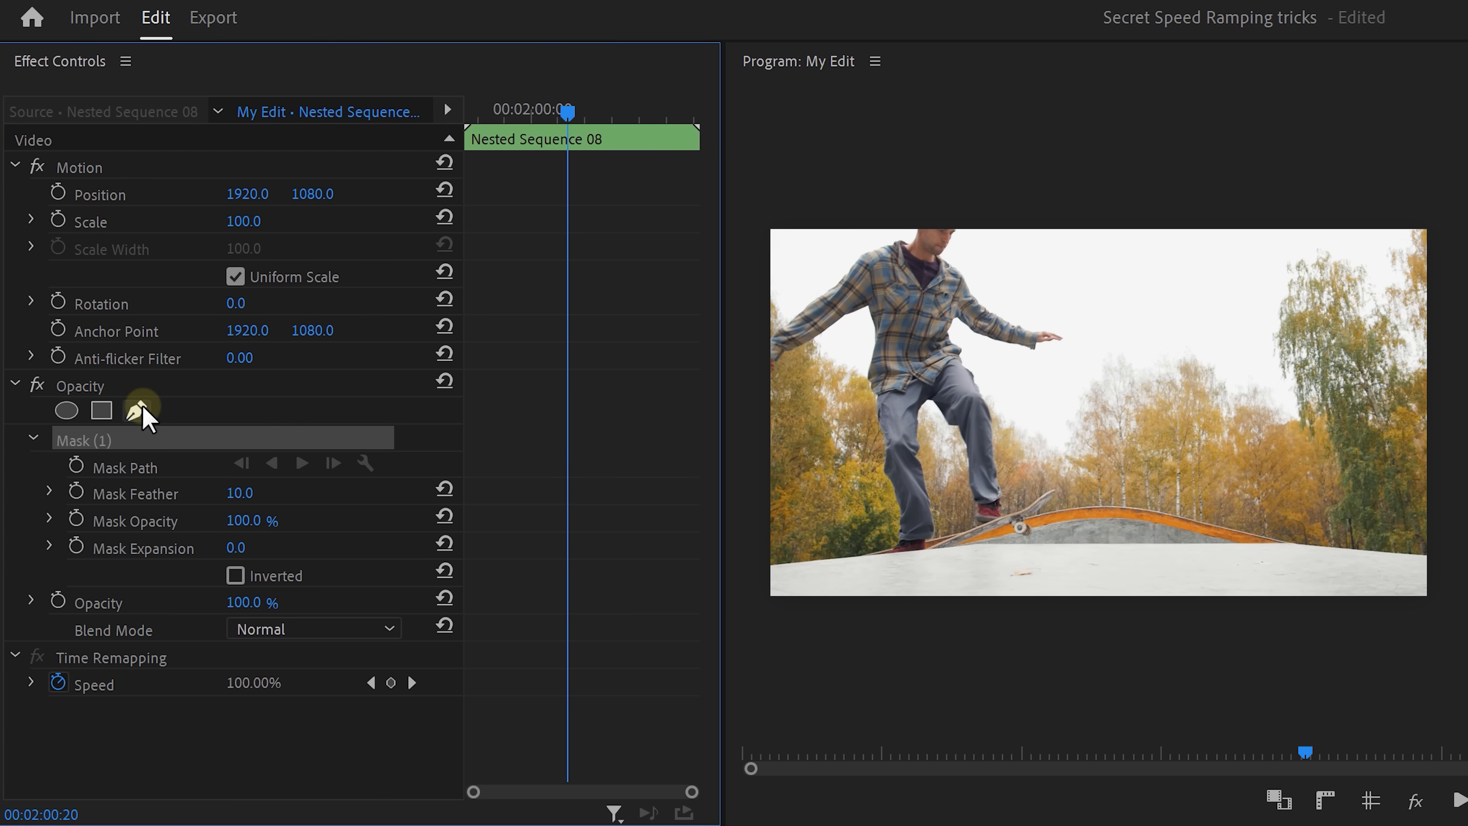
Draw a pen mask around the skater and add a Blur Length keyframe to Directional Blur.
{"action": "left_click", "coordinate": [137, 409]}
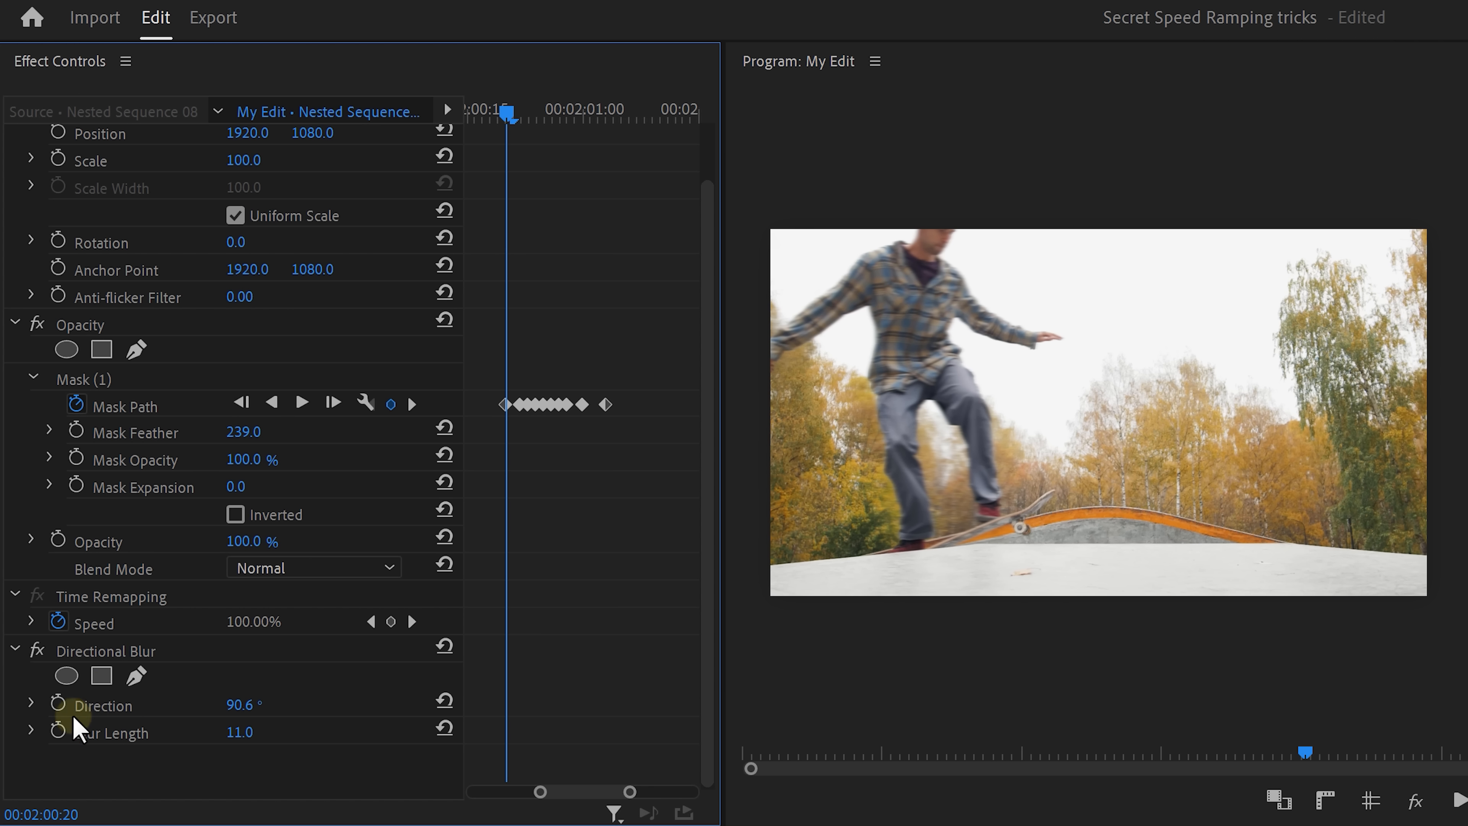
{"action": "left_click", "coordinate": [57, 731]}
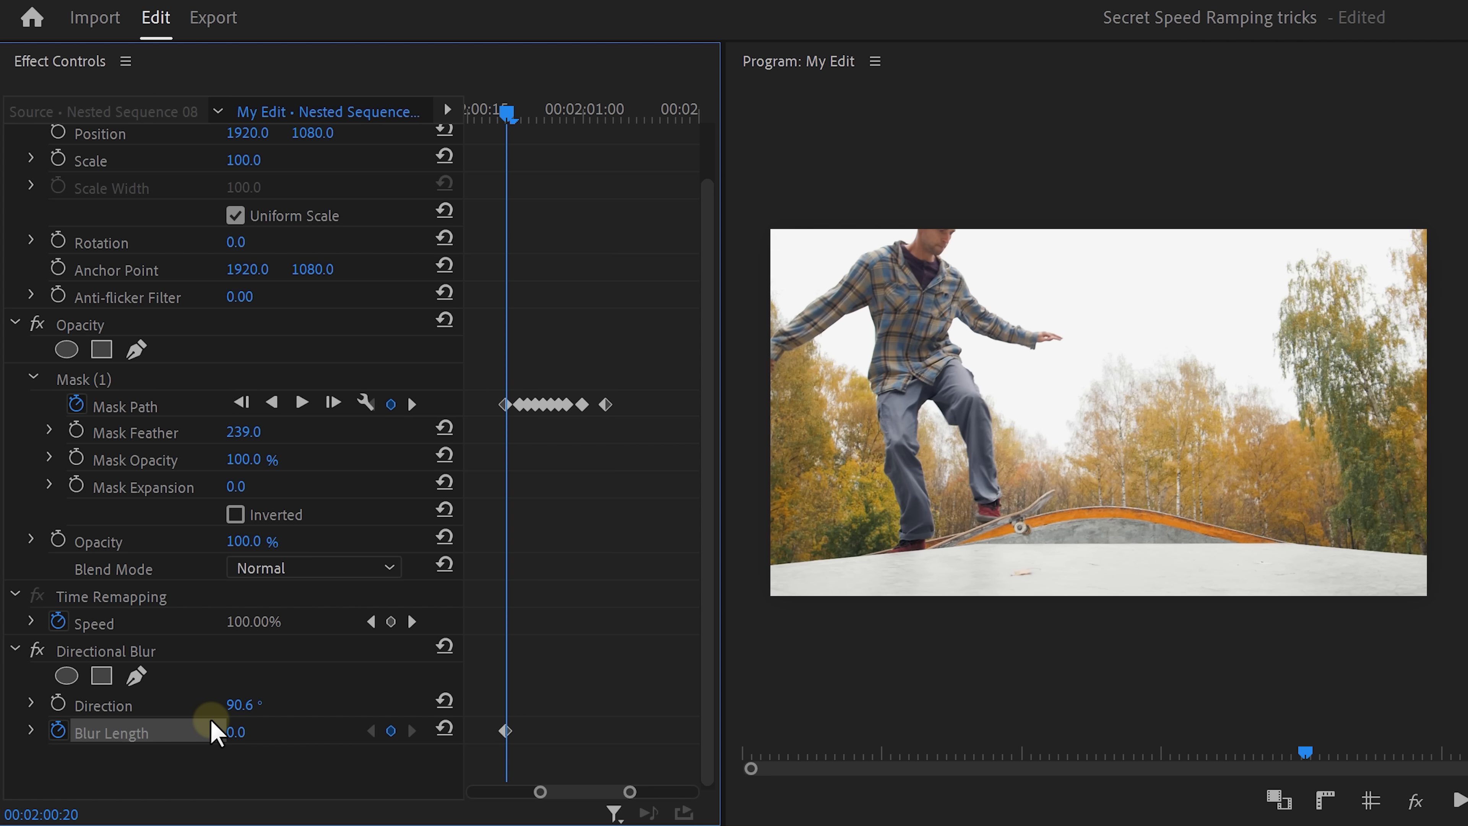